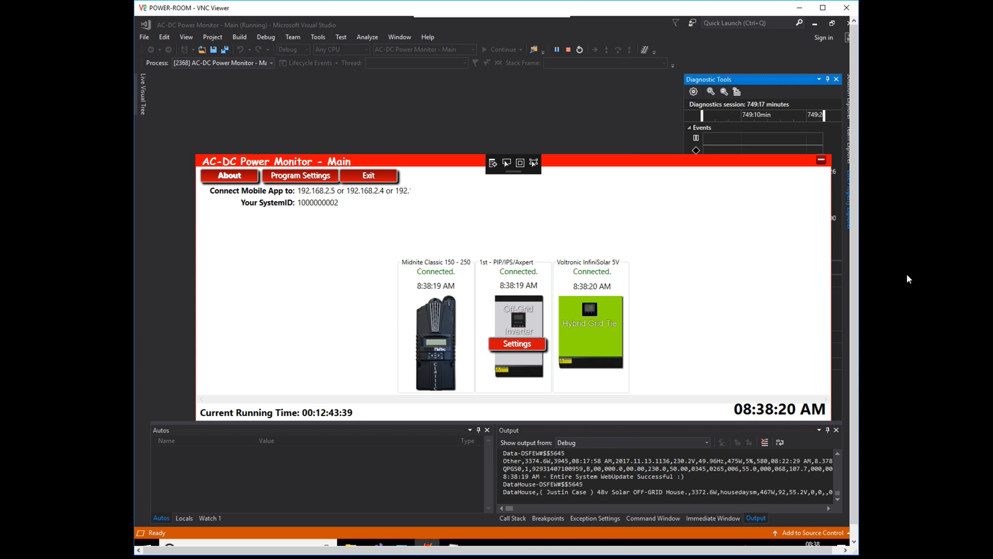
pyautogui.moveTo(840, 239)
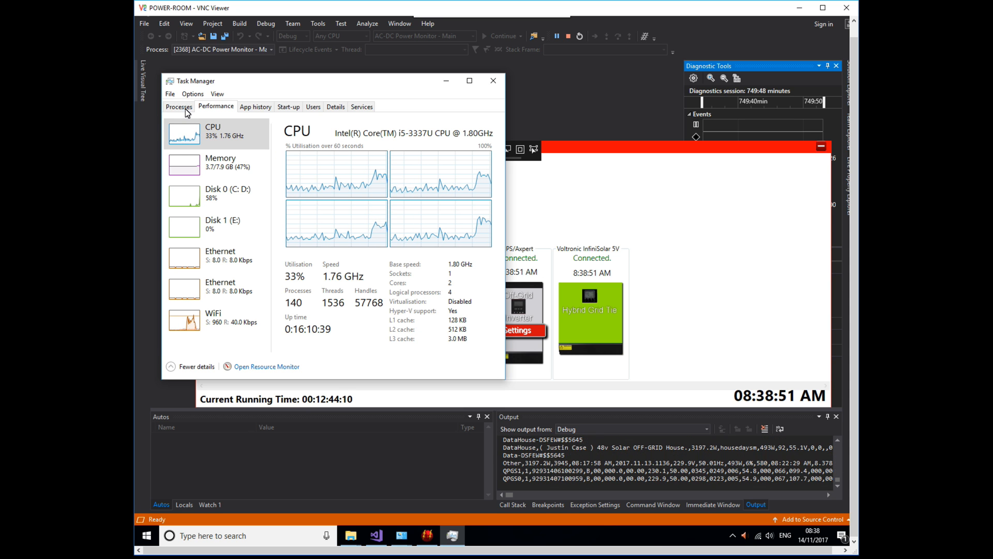
# Show the Processes list and select AC-DC Power Monitor Main (about 2.6% CPU, 59.7 MB)
pyautogui.click(179, 105)
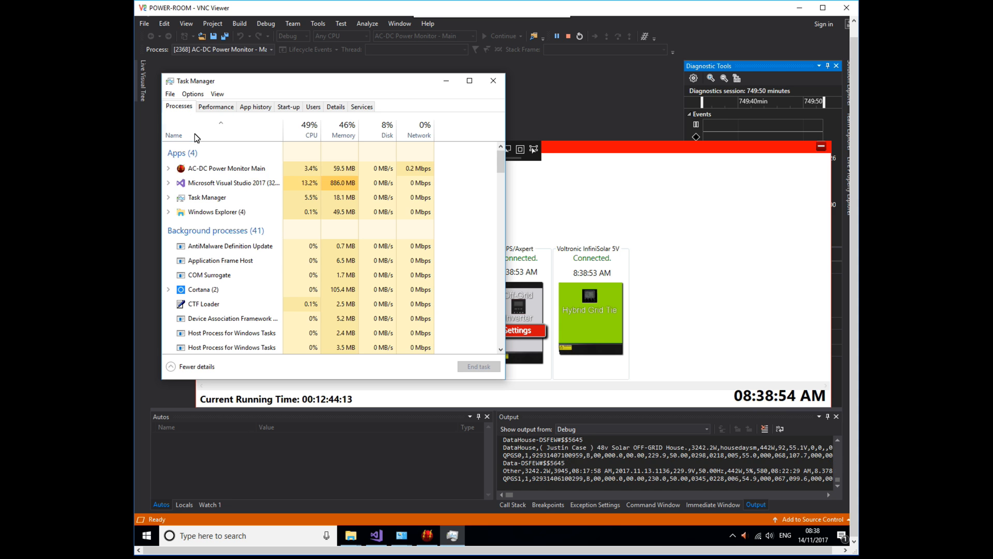
pyautogui.click(225, 168)
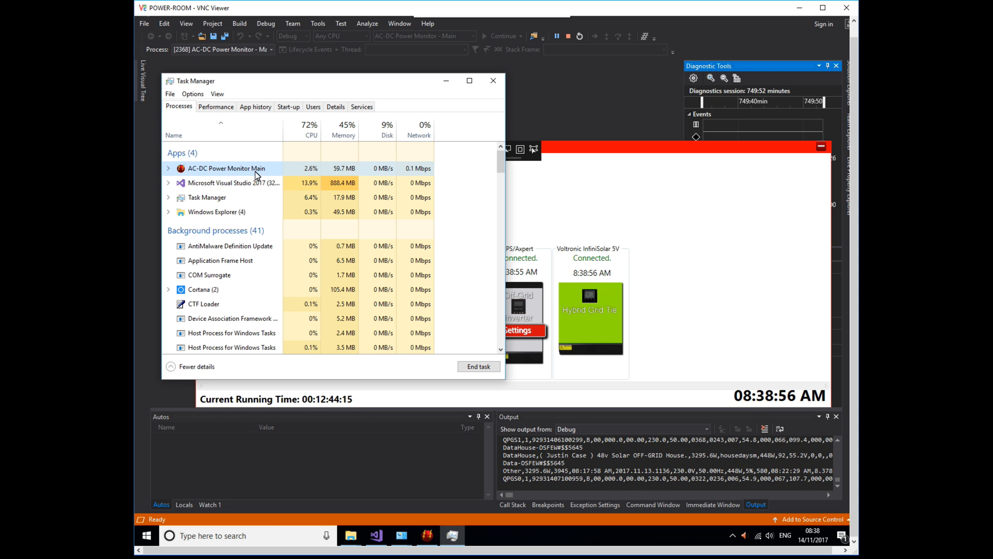